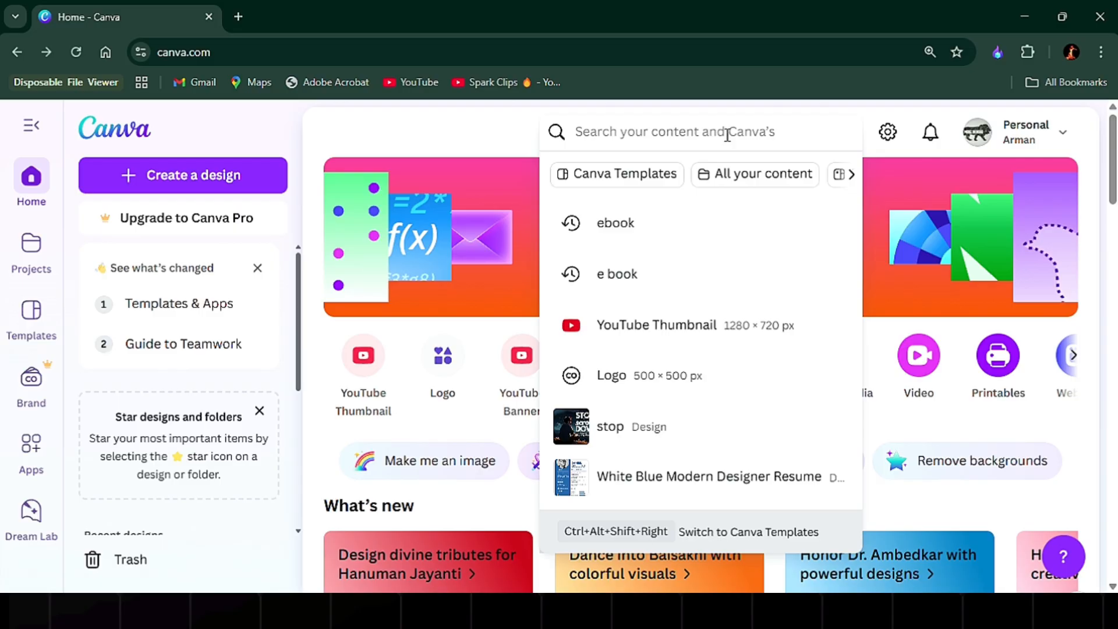
Step: Search Canva for 'ebook multiple pages'
{"action": "type", "text": "ebook multiple pages"}
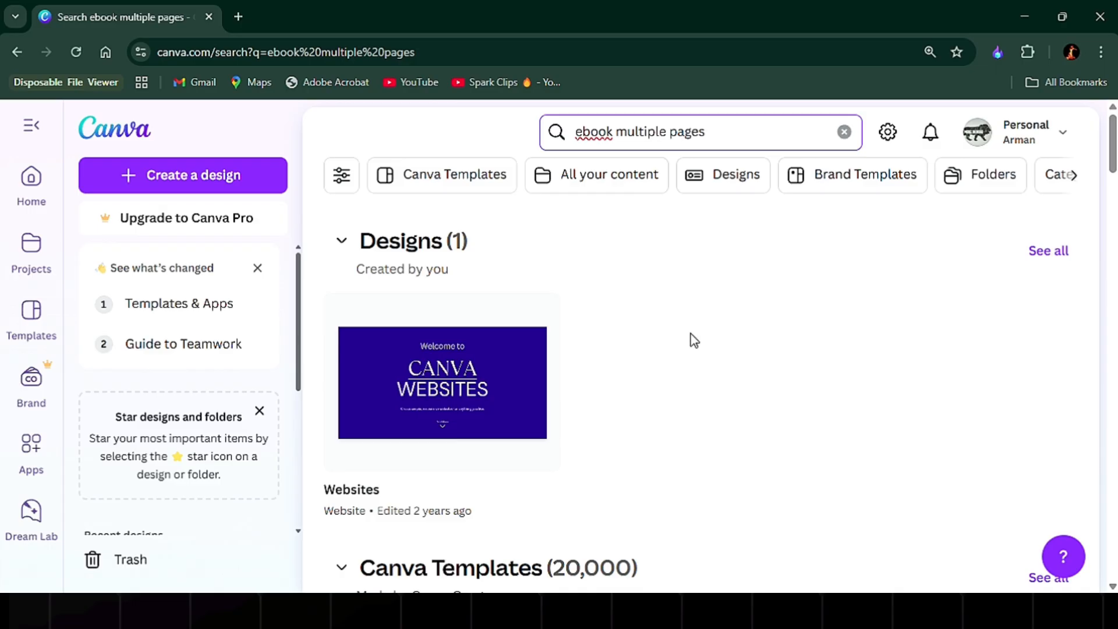
Step: Filter results to Canva templates and scroll to the ocean-themed four-page ebook
{"action": "scroll", "scroll_direction": "down", "scroll_amount": 3}
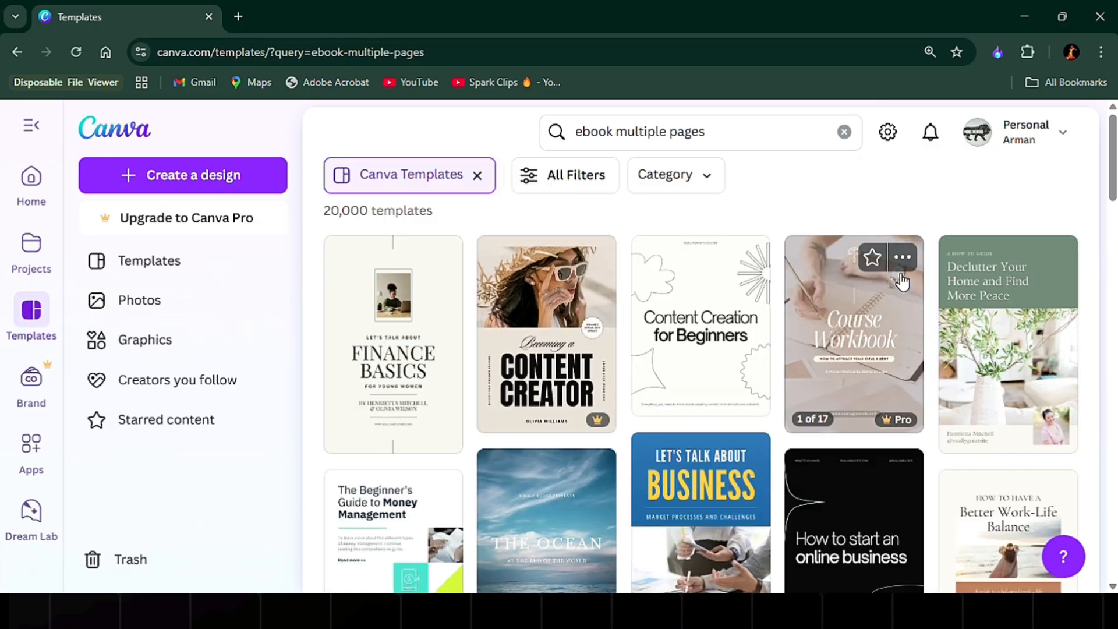
{"action": "left_click", "coordinate": [574, 174]}
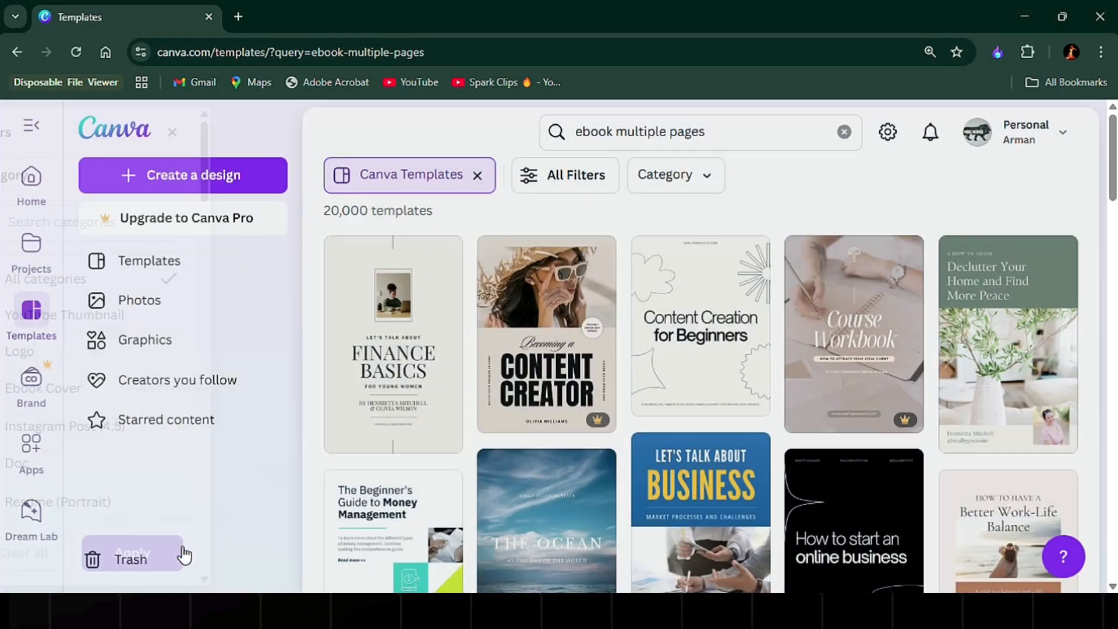
{"action": "scroll", "scroll_direction": "down", "scroll_amount": 3}
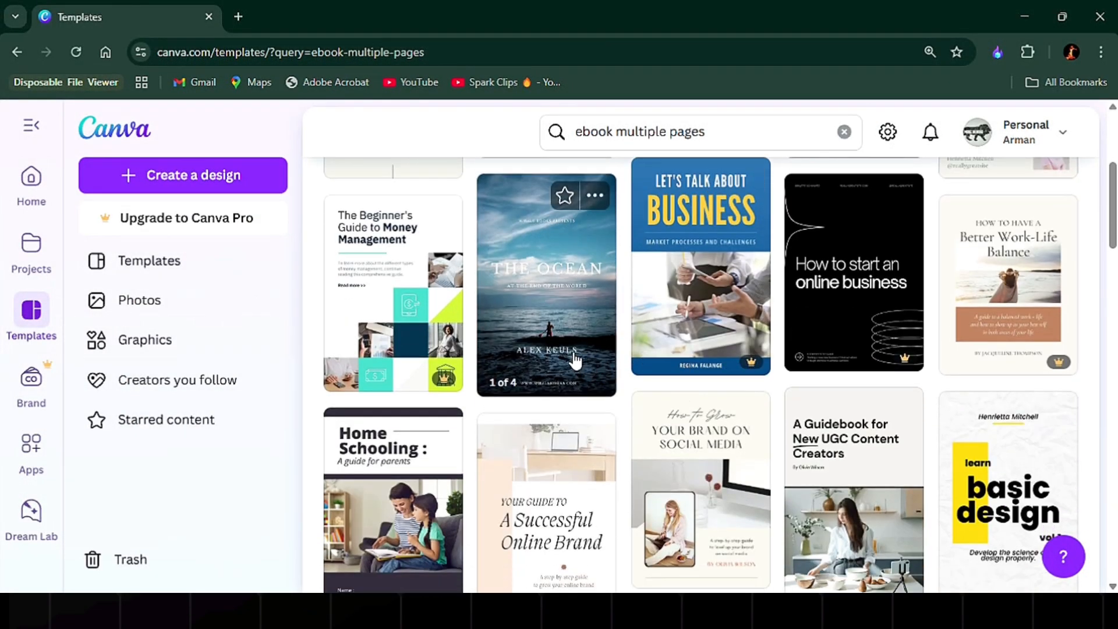
{"action": "scroll", "scroll_direction": "down", "scroll_amount": 3}
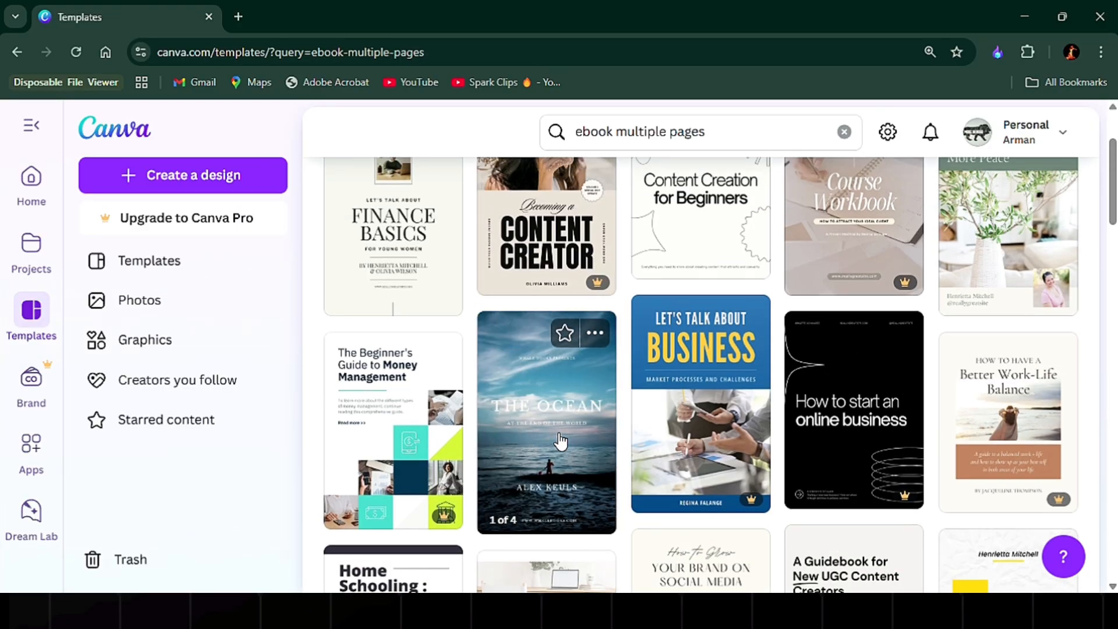
Step: Customise The Ocean Ebook Cover template, then select its cover photo and title
{"action": "left_click", "coordinate": [546, 420]}
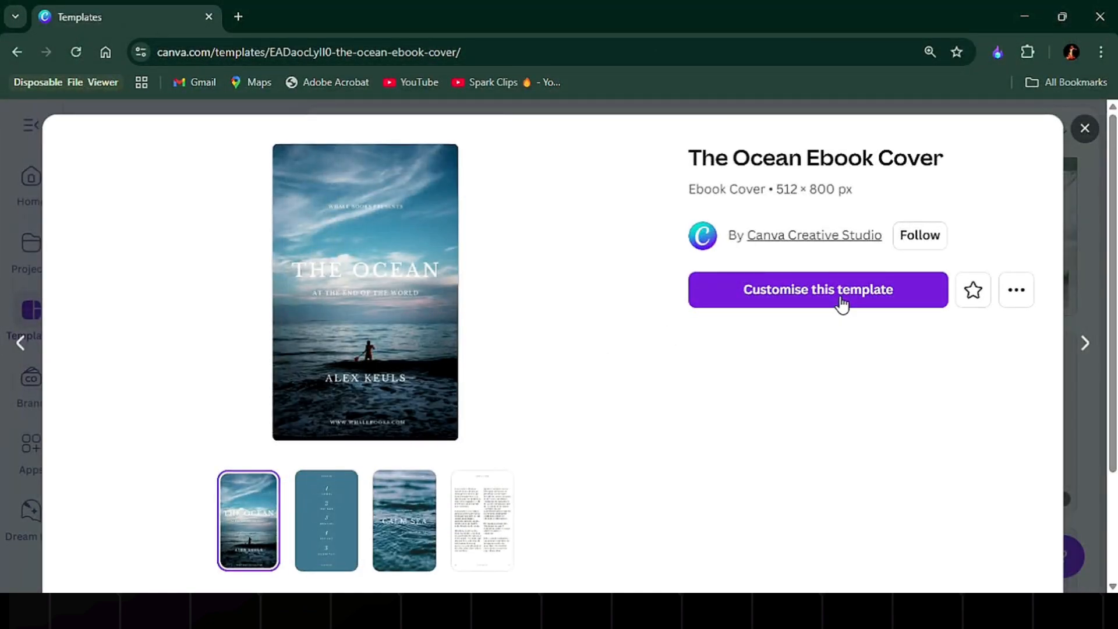
{"action": "left_click", "coordinate": [817, 289]}
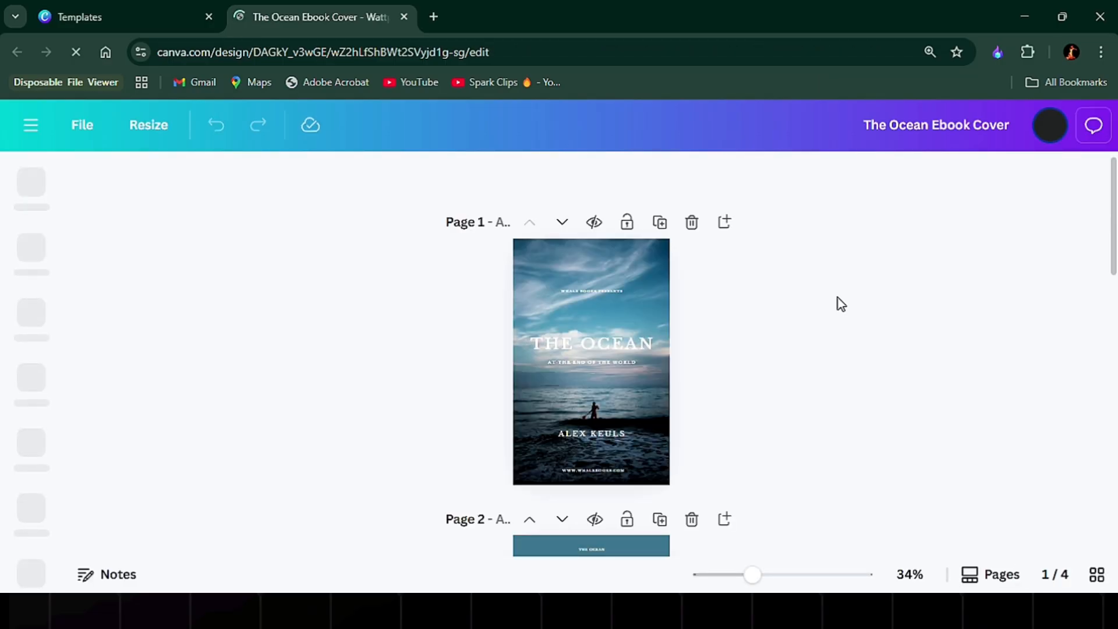
{"action": "left_click", "coordinate": [591, 360]}
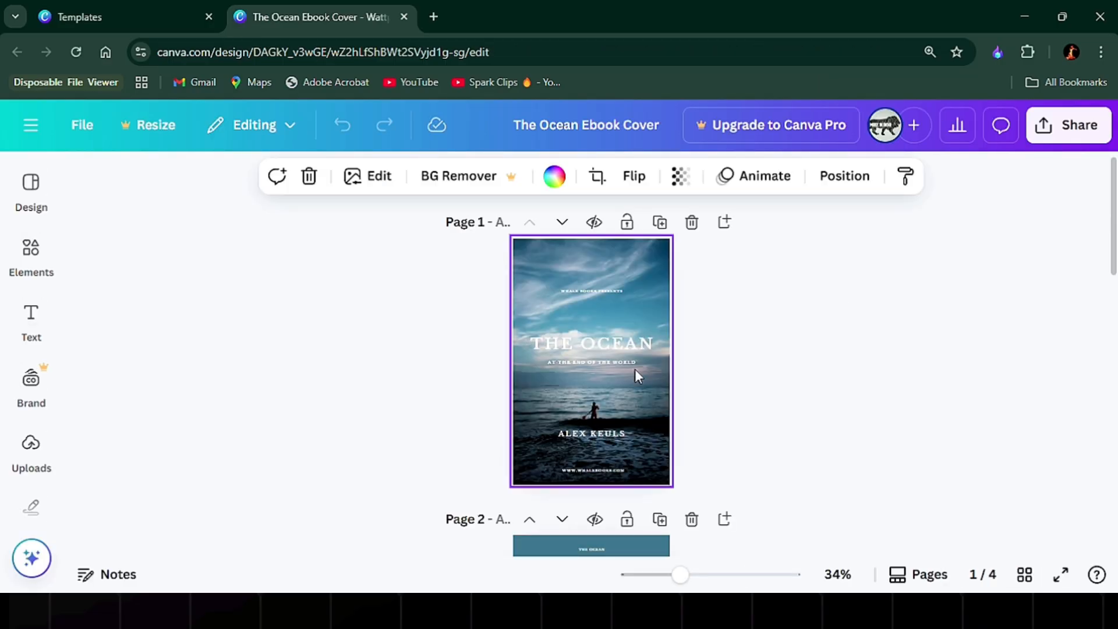
{"action": "left_click", "coordinate": [590, 343]}
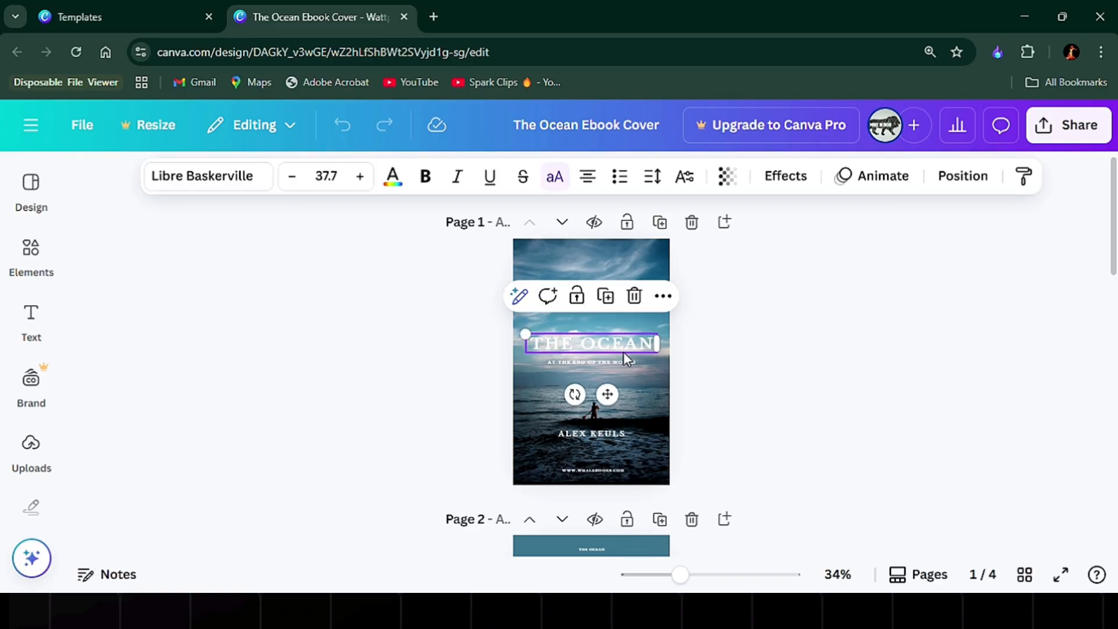
{"action": "mouse_move", "coordinate": [689, 330]}
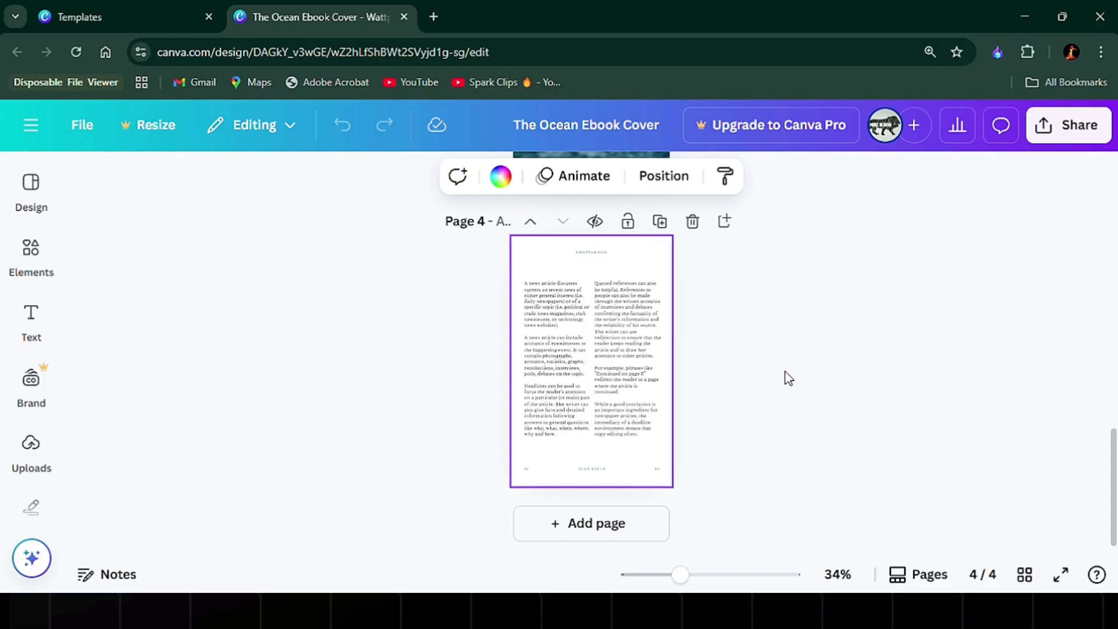
{"action": "mouse_move", "coordinate": [658, 221]}
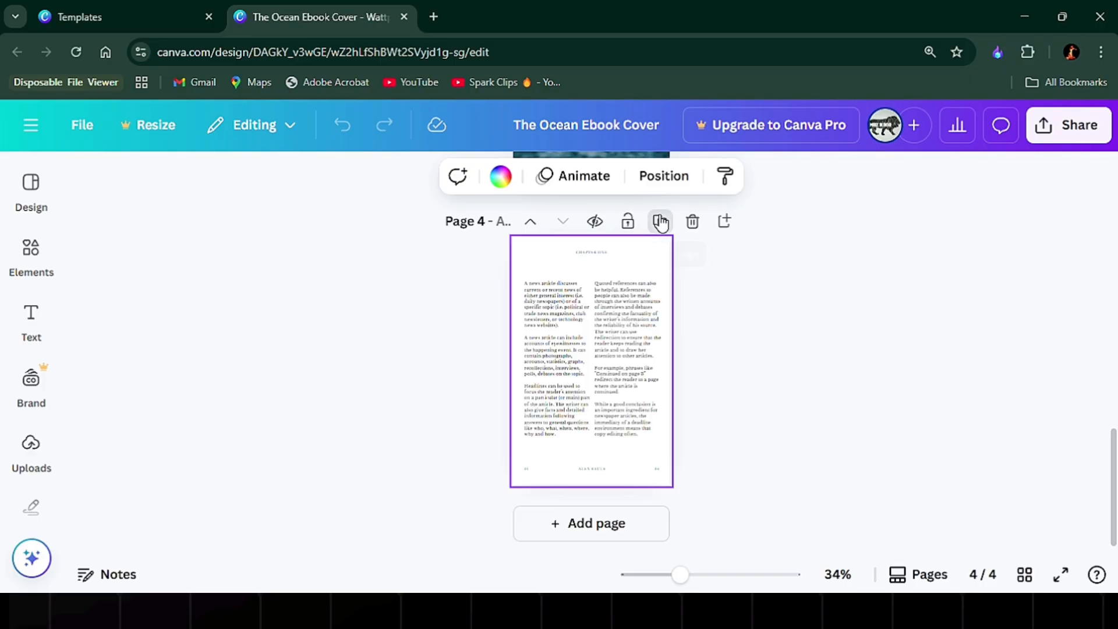
Step: Duplicate the last text page twice, making pages 5 and 6
{"action": "left_click", "coordinate": [659, 221]}
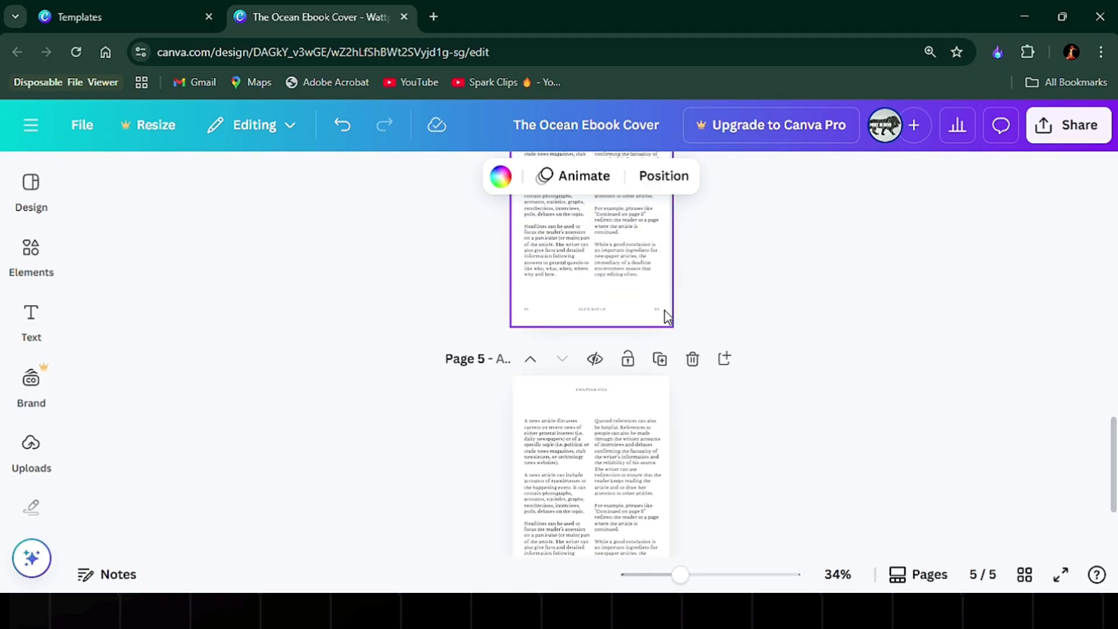
{"action": "mouse_move", "coordinate": [658, 358]}
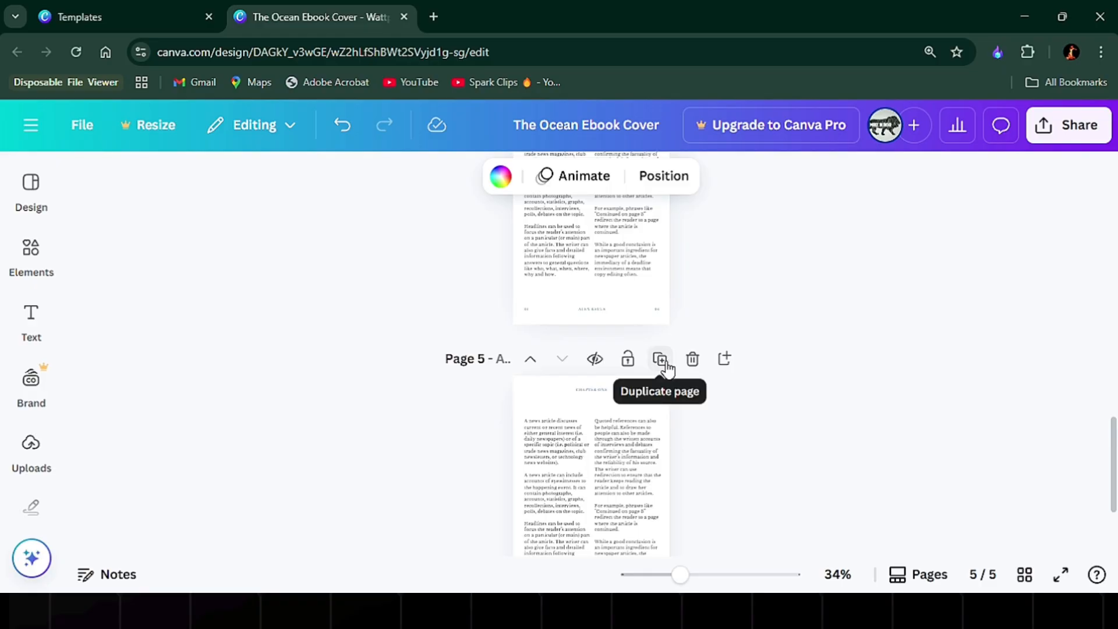
{"action": "left_click", "coordinate": [658, 358]}
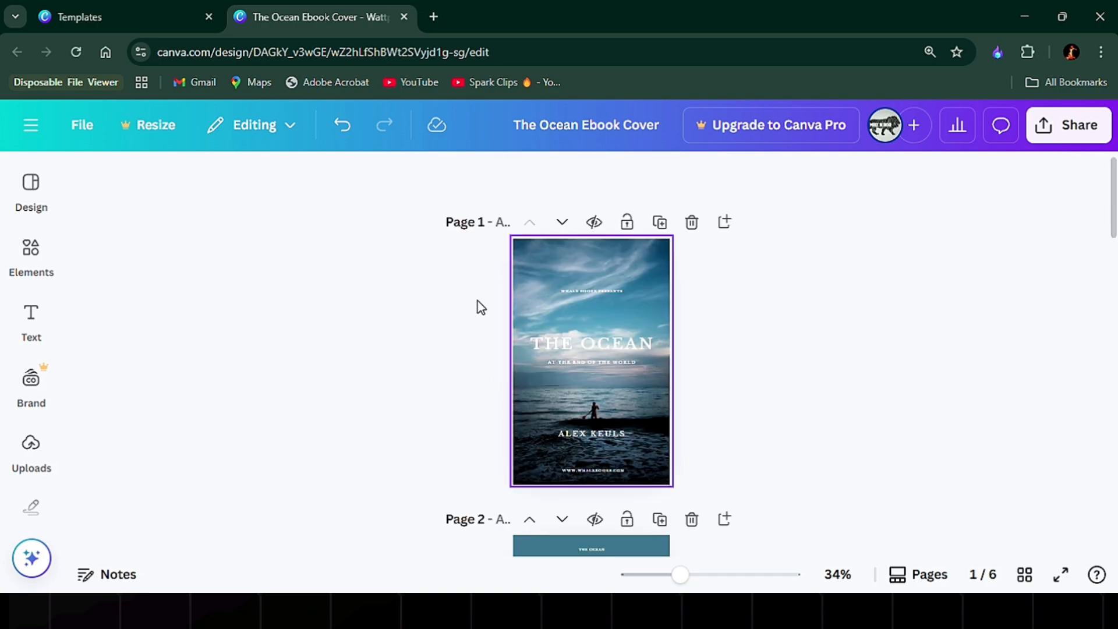
Step: Swap the cover image for an underwater ocean photo from Elements
{"action": "left_click", "coordinate": [31, 257]}
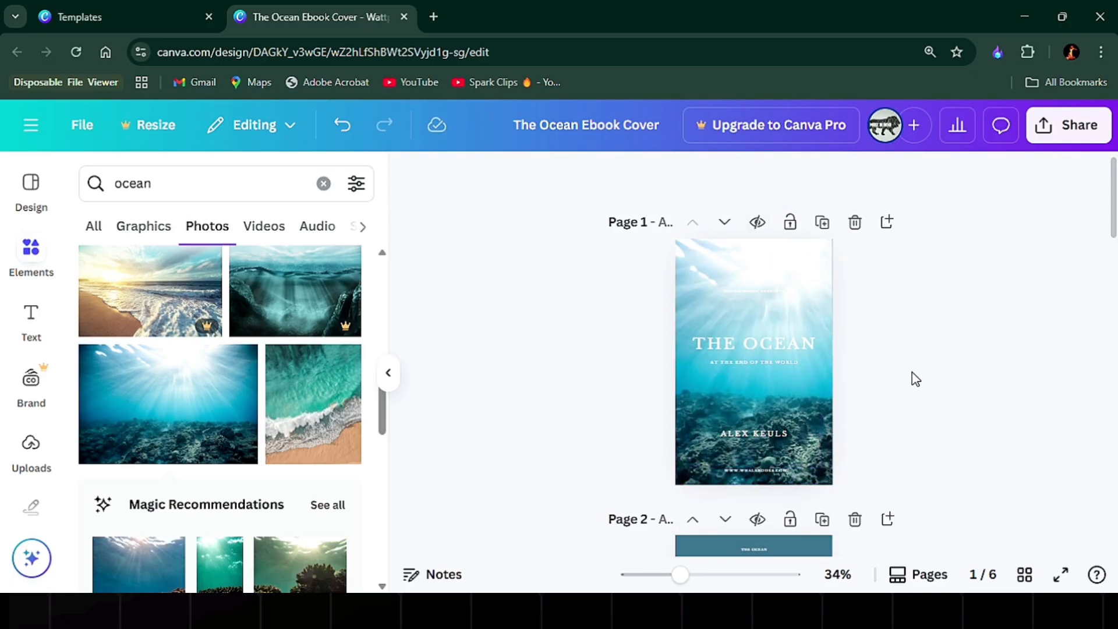
{"action": "scroll", "scroll_direction": "down", "scroll_amount": 3}
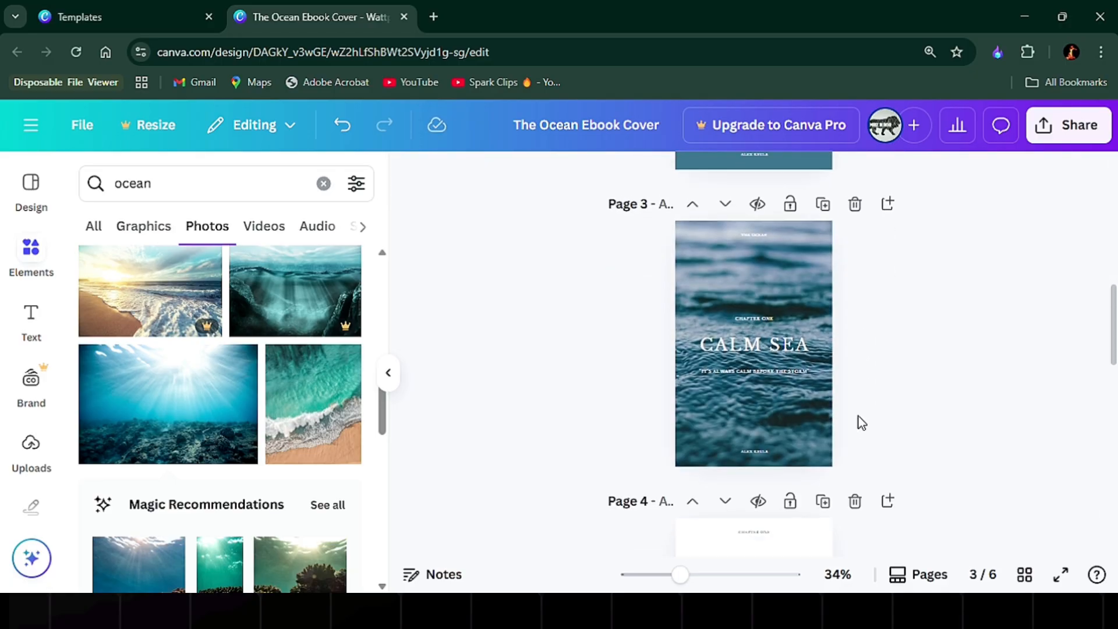
{"action": "left_click", "coordinate": [1069, 125]}
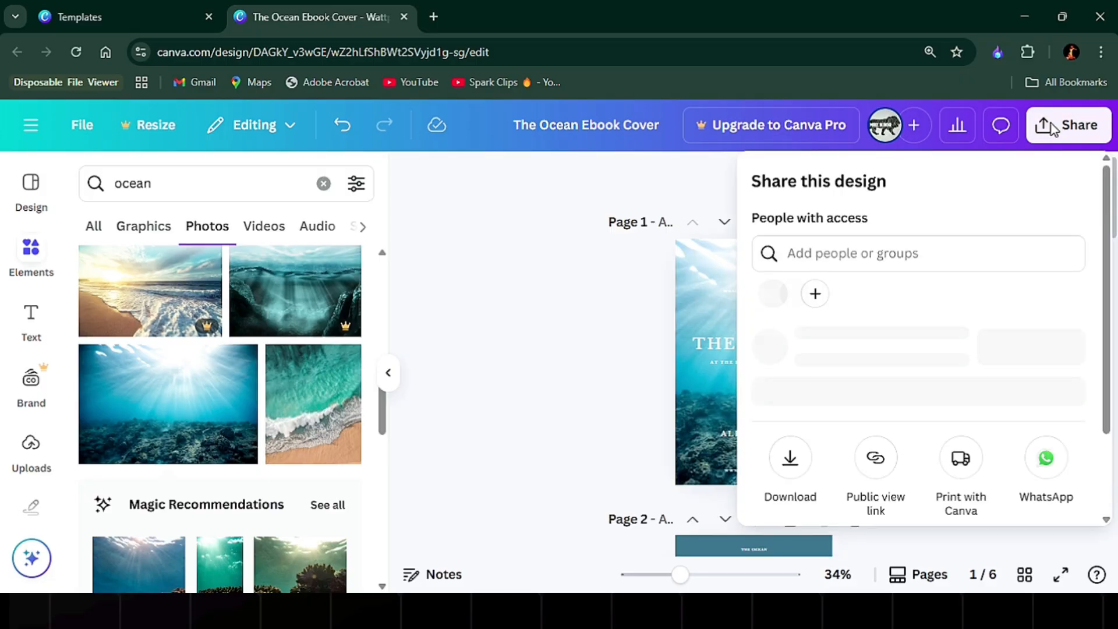
Step: Download all six pages as a PDF Print file
{"action": "left_click", "coordinate": [790, 457]}
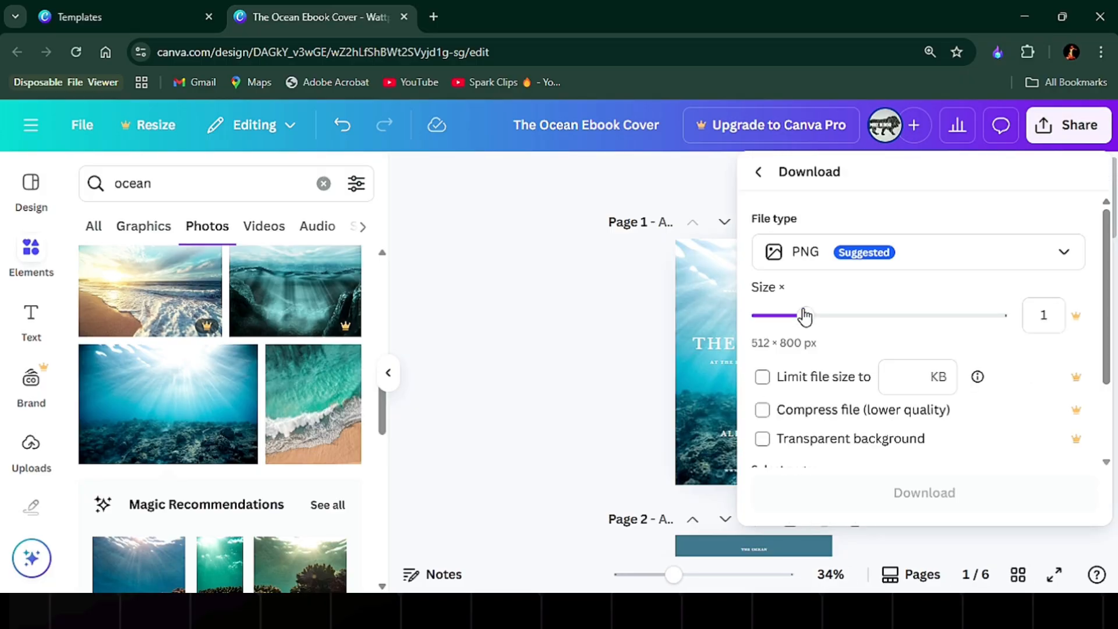
{"action": "left_click", "coordinate": [916, 251]}
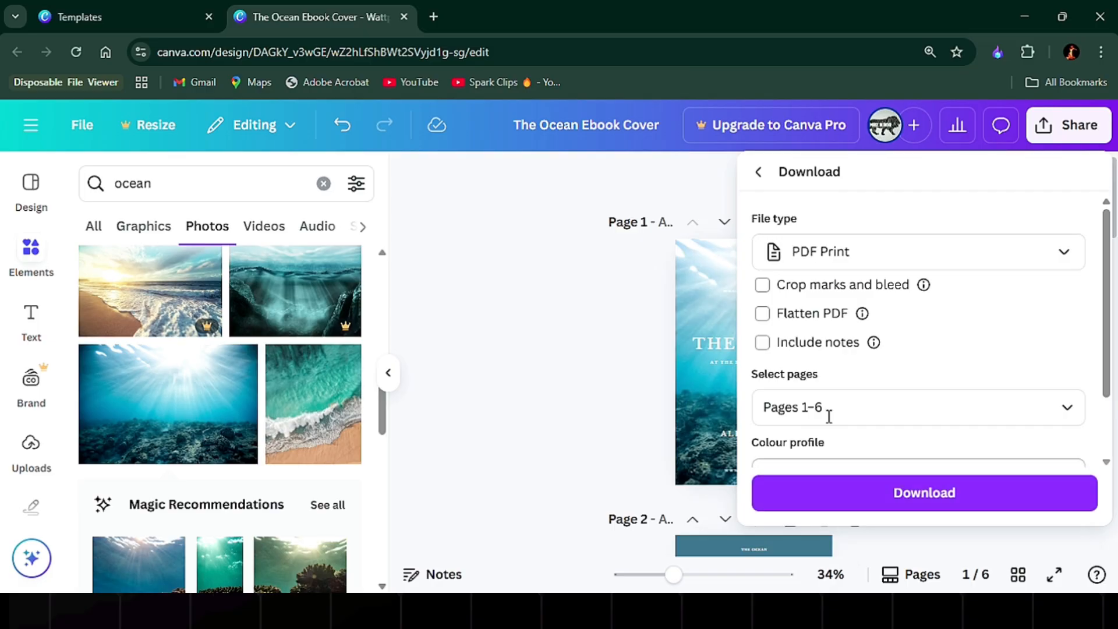
{"action": "left_click", "coordinate": [917, 407]}
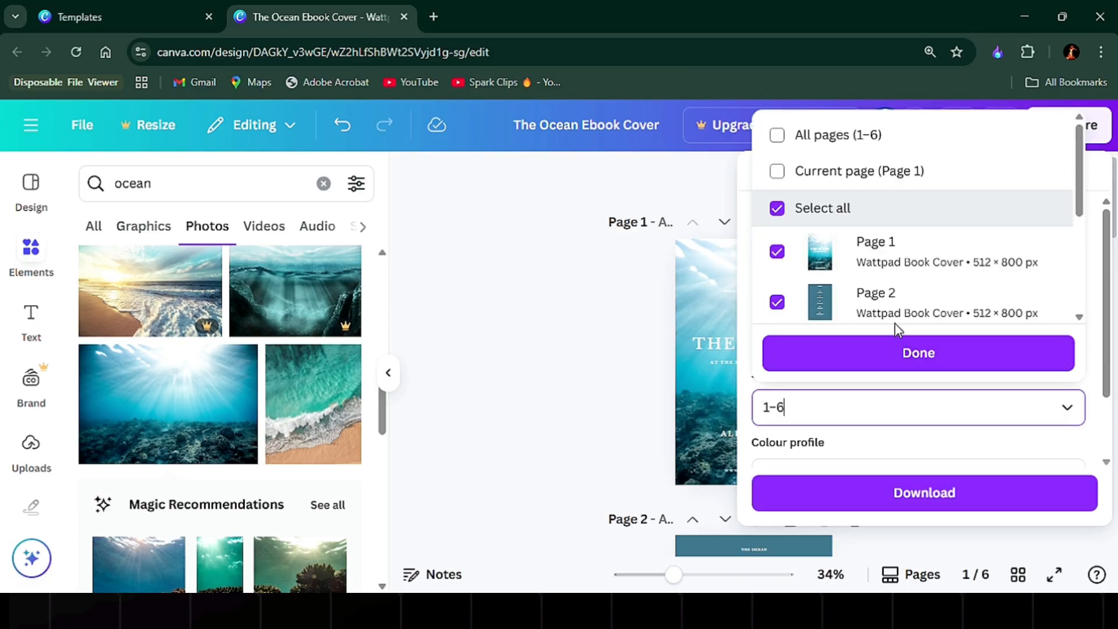
{"action": "left_click", "coordinate": [923, 492]}
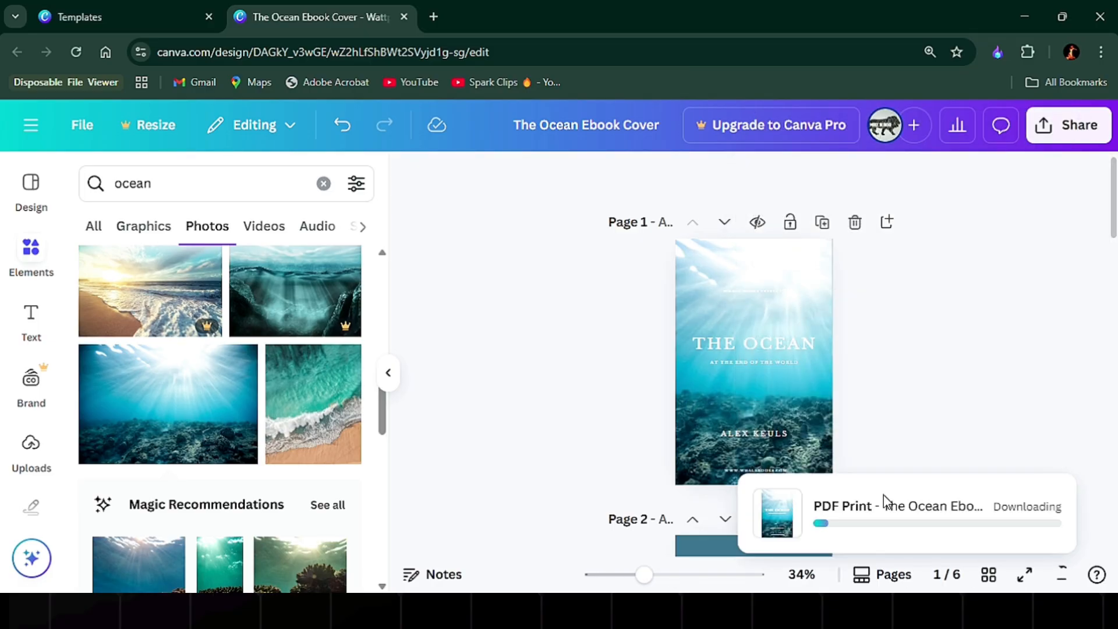